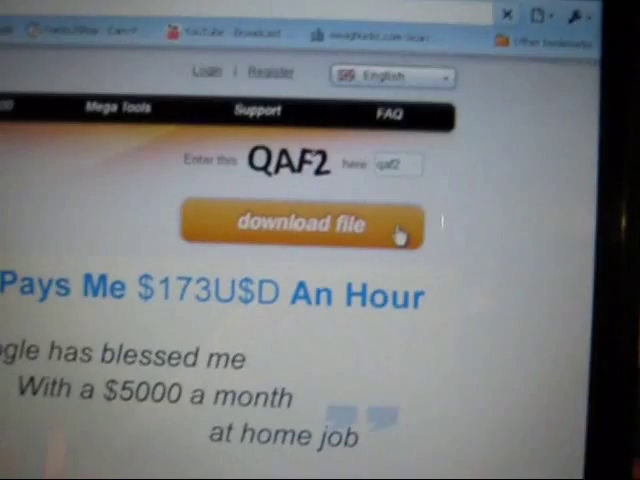
# Step: Submit captcha code QAF2 with the orange 'download file' button
pyautogui.click(302, 224)
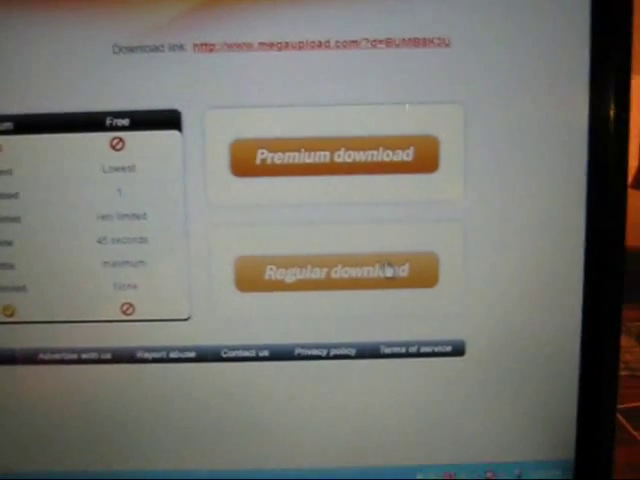